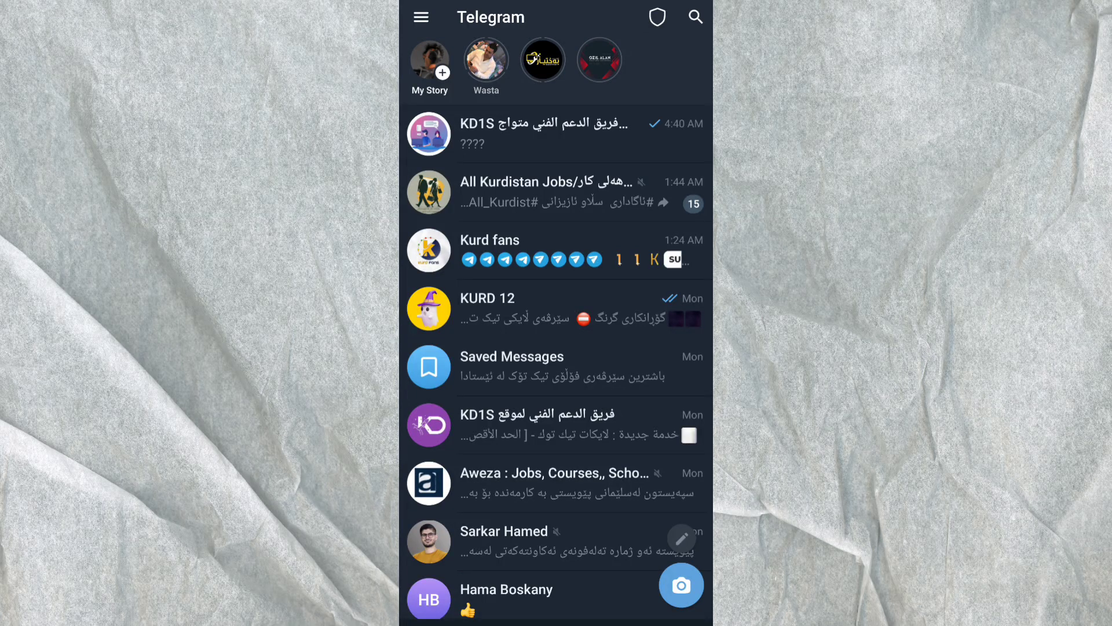
Glance at a contact's story, then open Settings and briefly view the Telegram Premium plans
{"action": "left_click", "coordinate": [486, 60]}
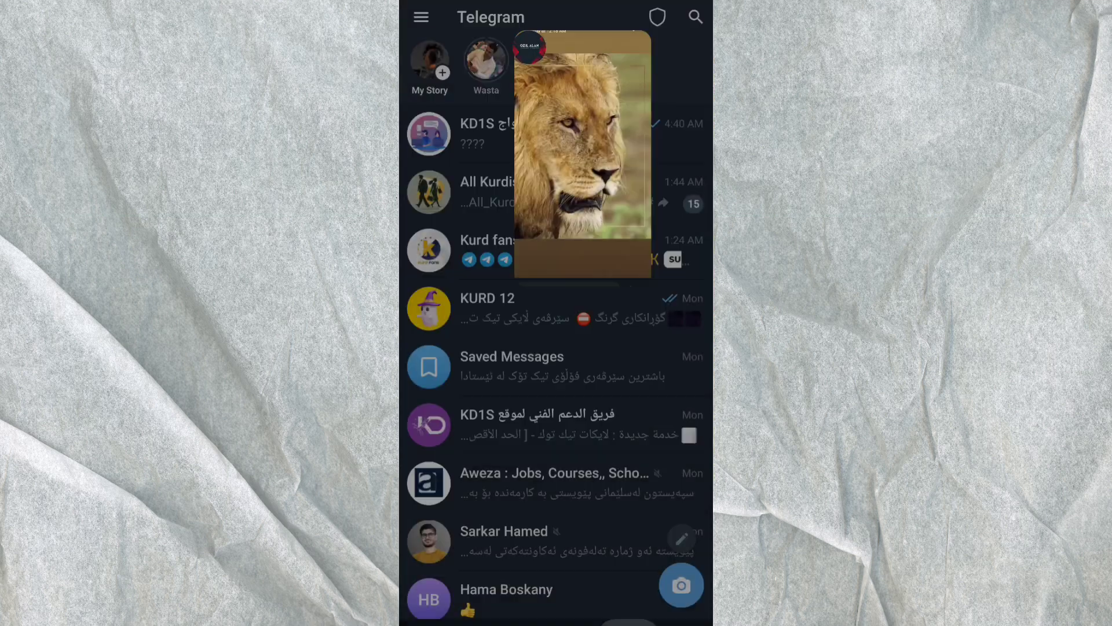
{"action": "left_click", "coordinate": [420, 17]}
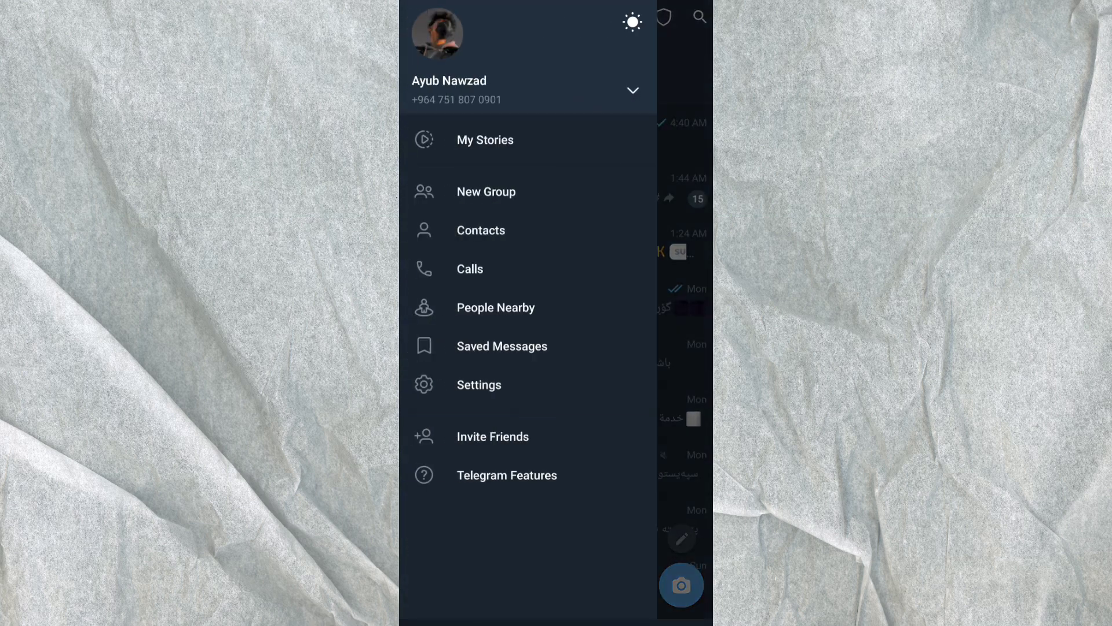
{"action": "left_click", "coordinate": [478, 384]}
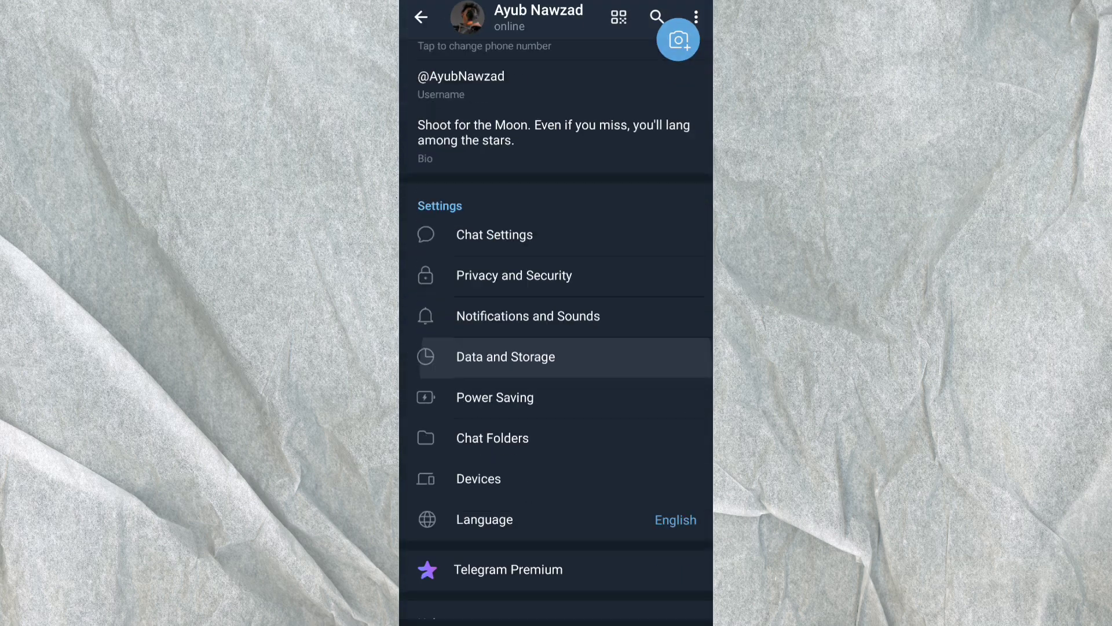
{"action": "left_click", "coordinate": [508, 568]}
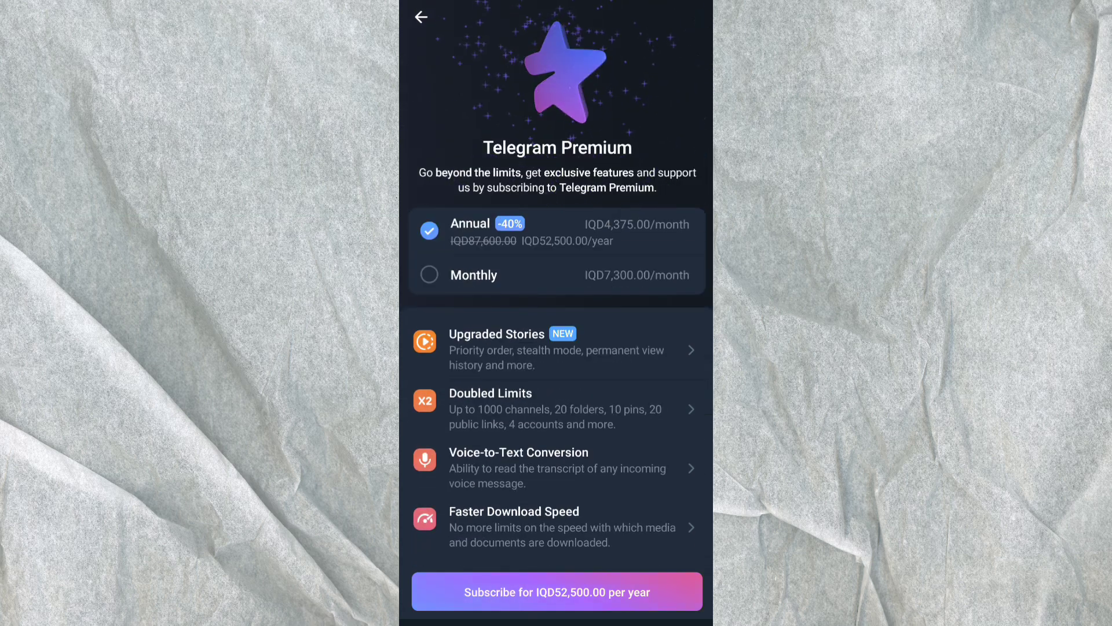
{"action": "left_click", "coordinate": [420, 16]}
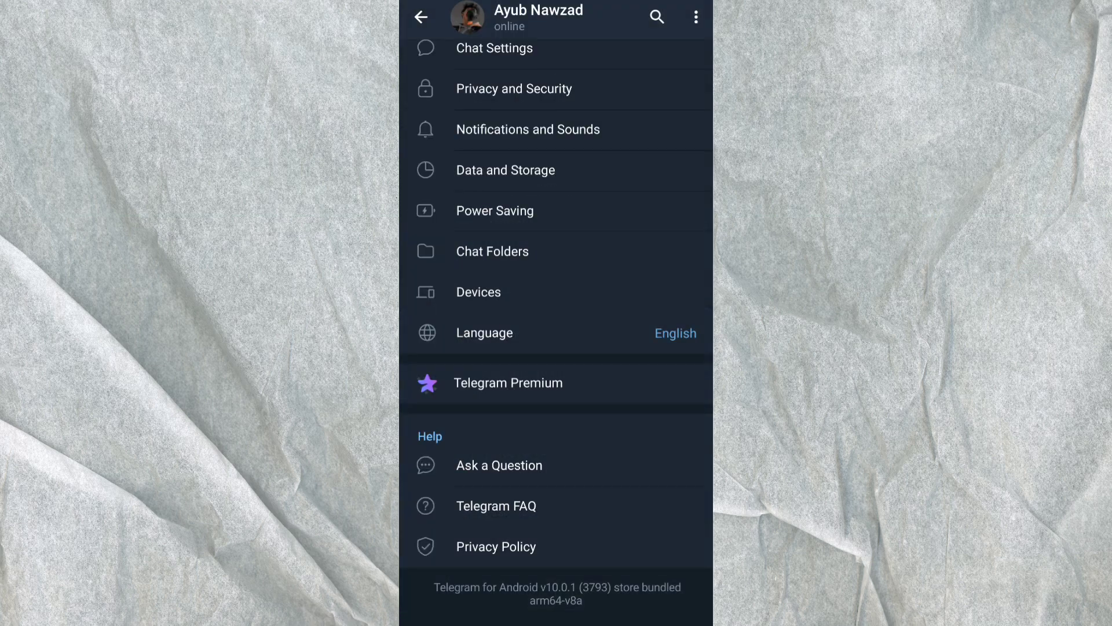
Reopen Telegram from its Google Play Store listing to reach the chat list
{"action": "left_click", "coordinate": [421, 17]}
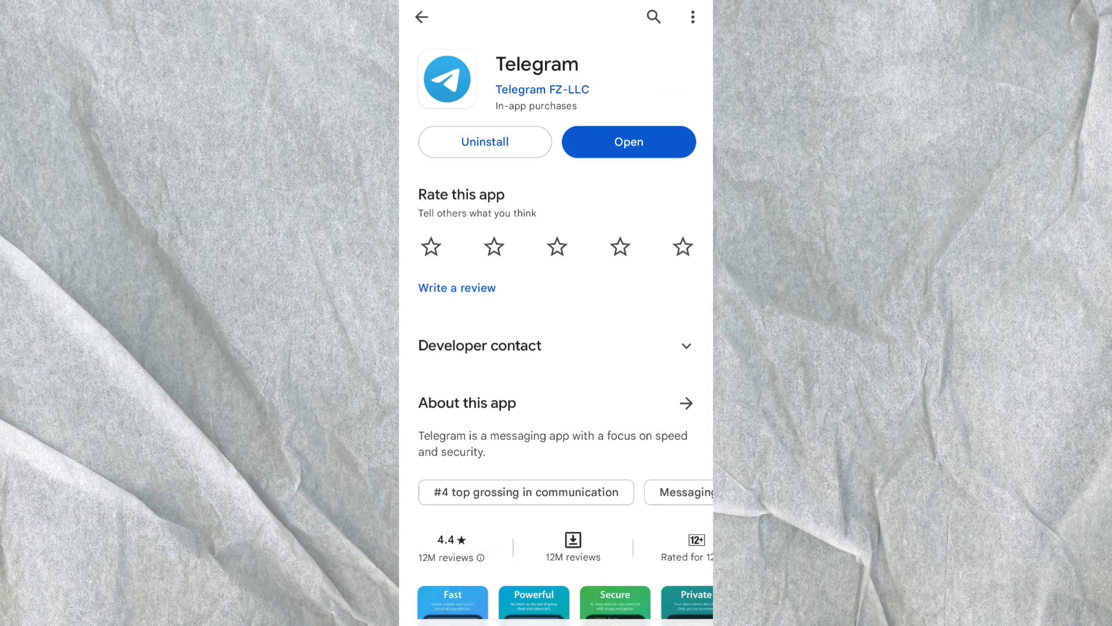
{"action": "left_click", "coordinate": [626, 142]}
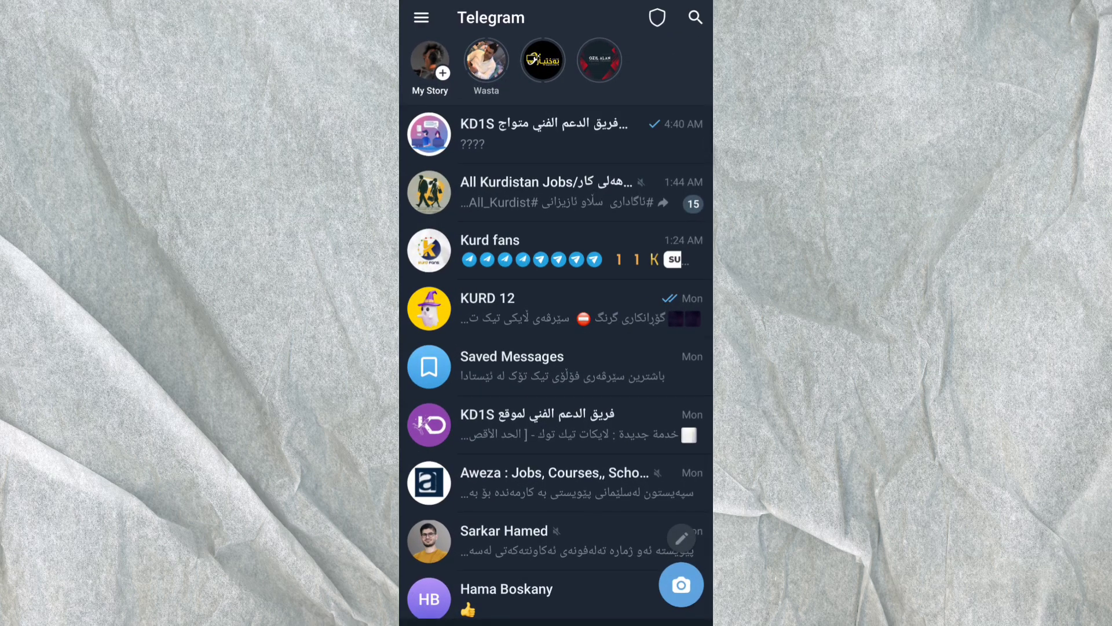
Start a new story using the megaphone girl image from the gallery
{"action": "scroll", "scroll_direction": "down", "scroll_amount": 3}
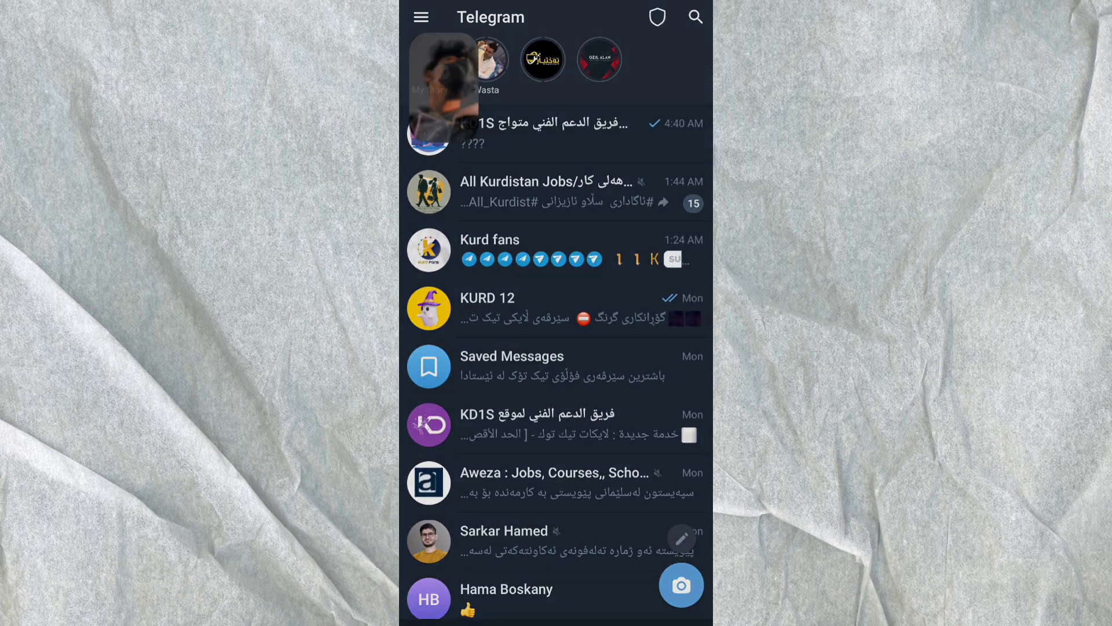
{"action": "left_click", "coordinate": [680, 584]}
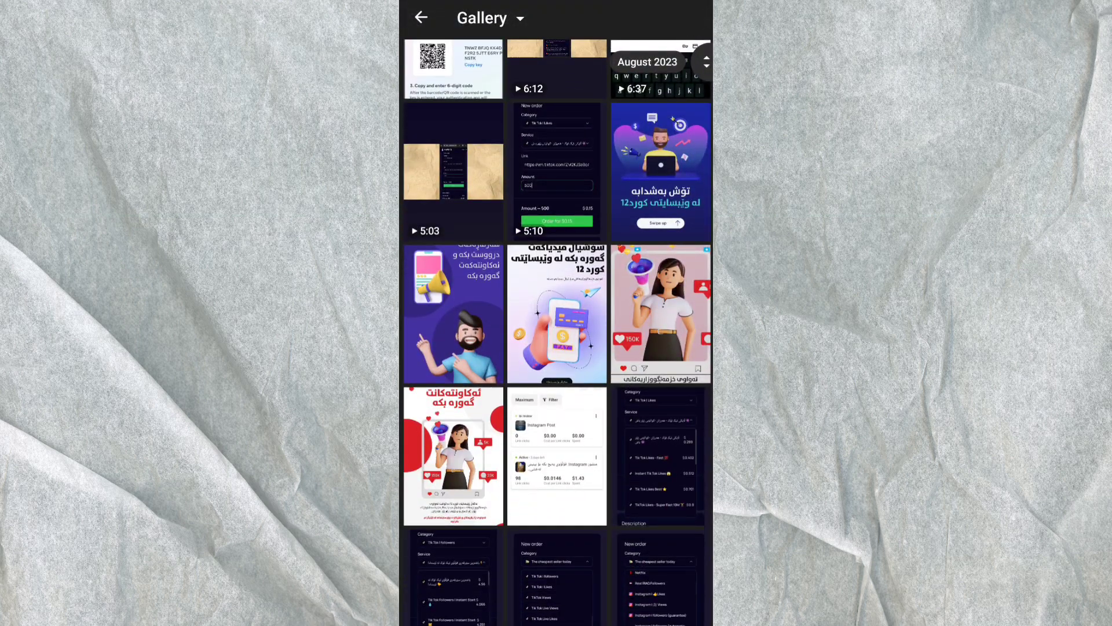
{"action": "left_click", "coordinate": [659, 314]}
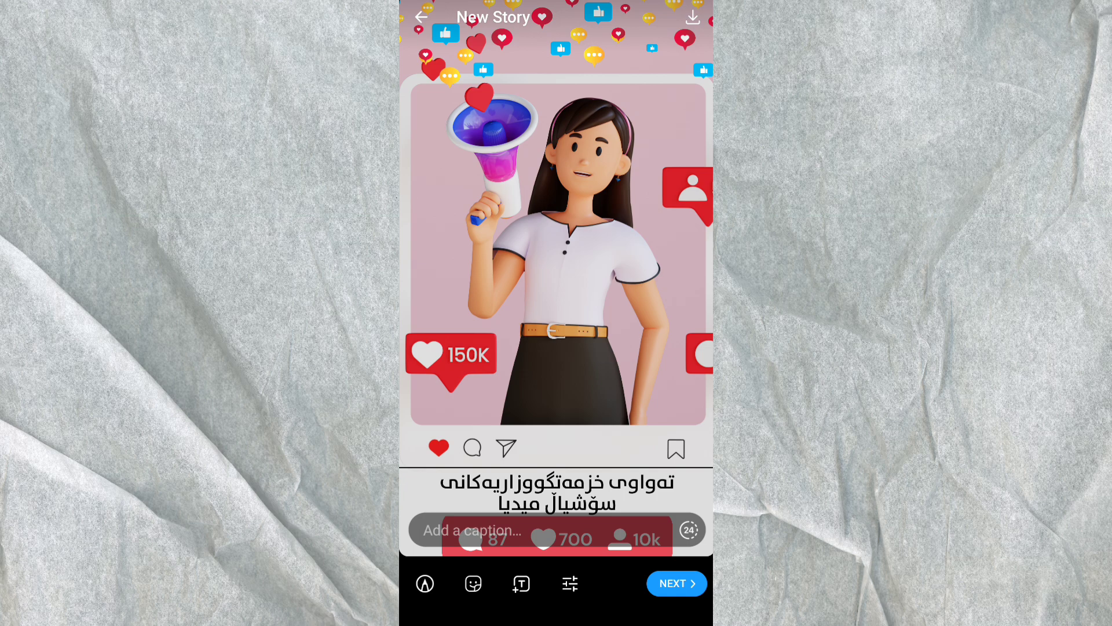
Review the 24h story lifetime options, keep 24 hours, and pick Close Friends as audience
{"action": "left_click", "coordinate": [472, 584]}
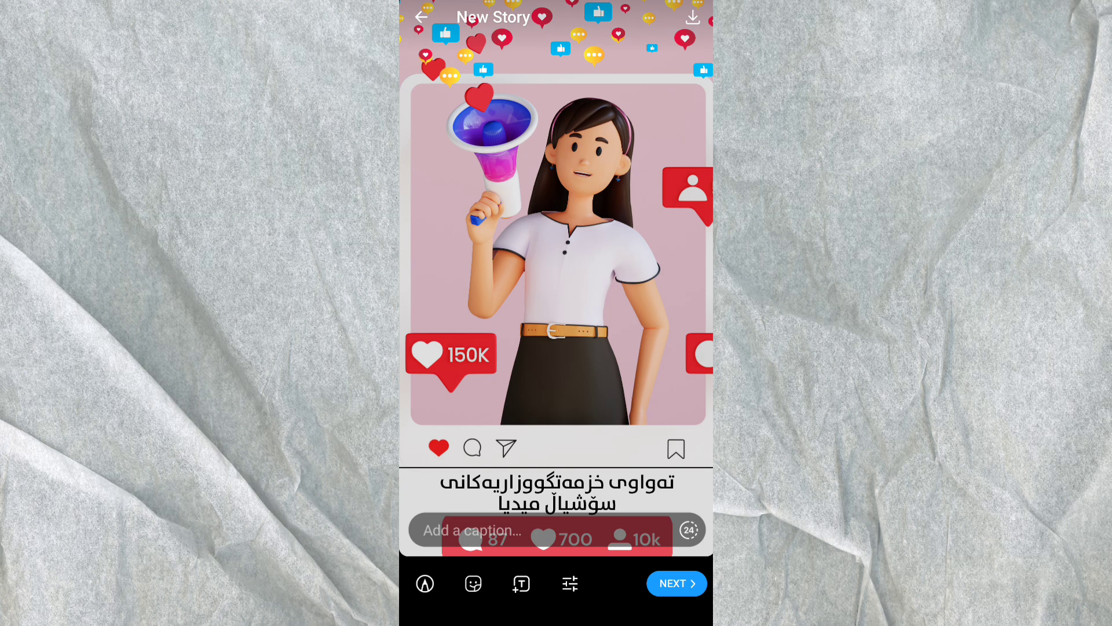
{"action": "left_click", "coordinate": [688, 529]}
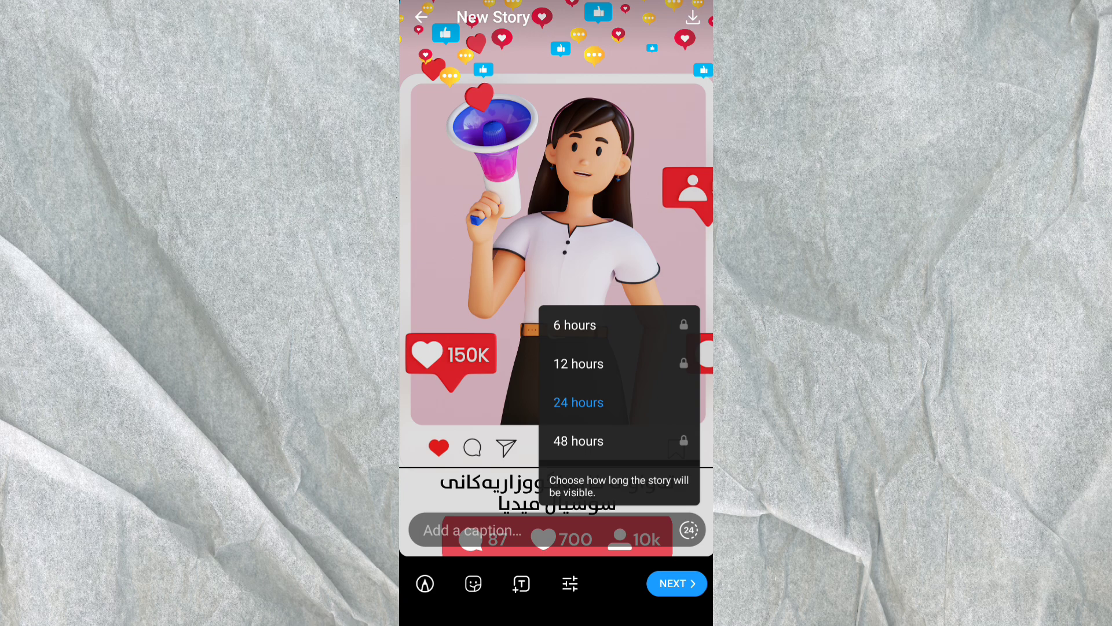
{"action": "left_click", "coordinate": [577, 401]}
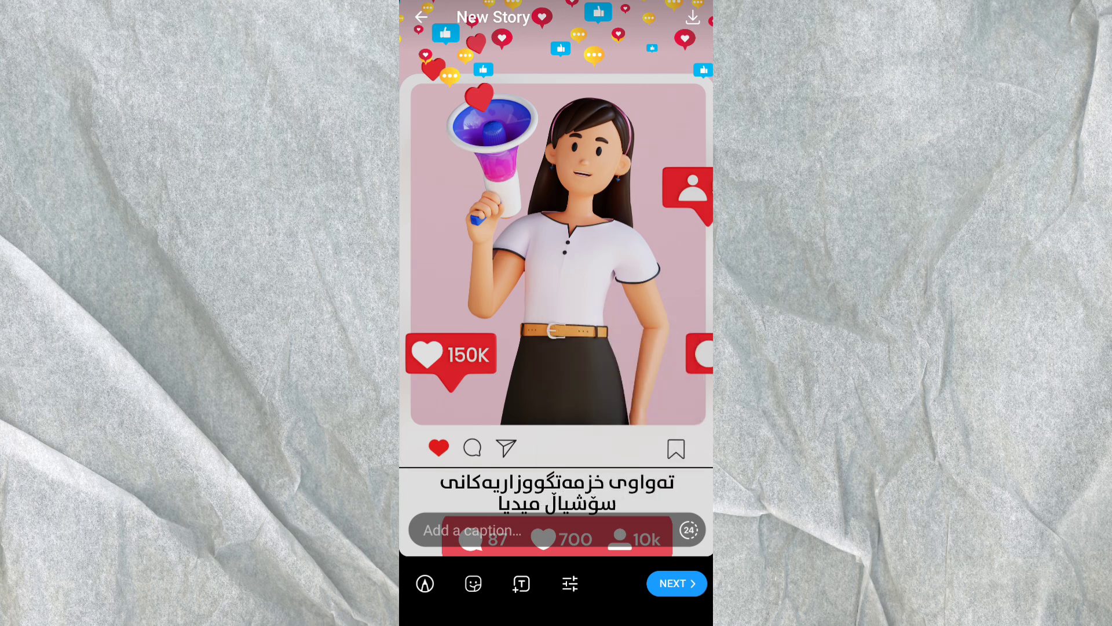
{"action": "left_click", "coordinate": [688, 529]}
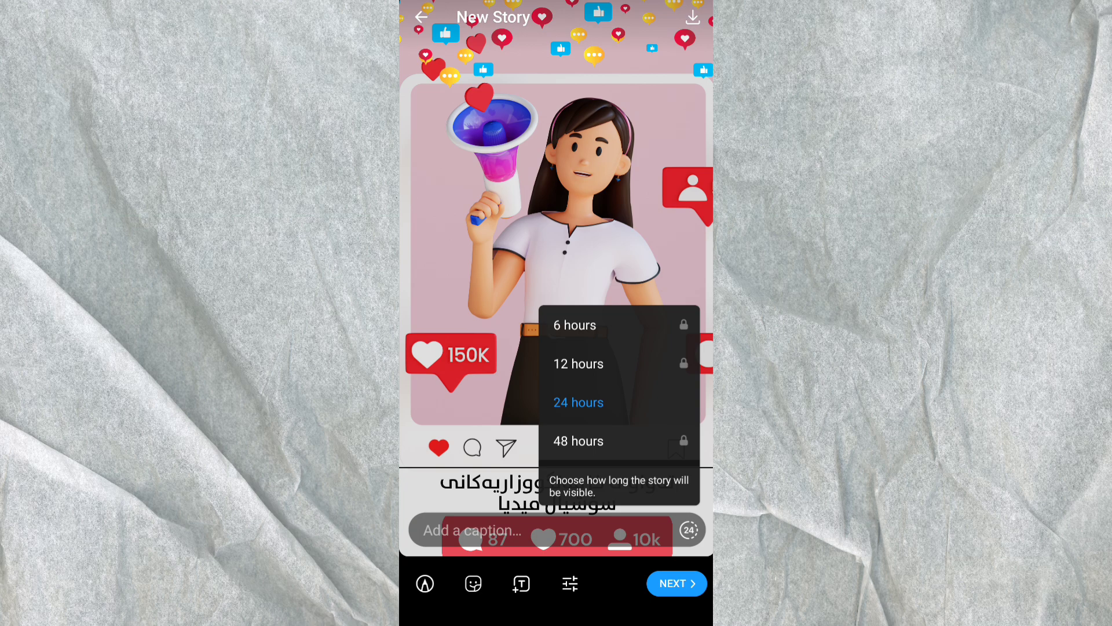
{"action": "left_click", "coordinate": [572, 324]}
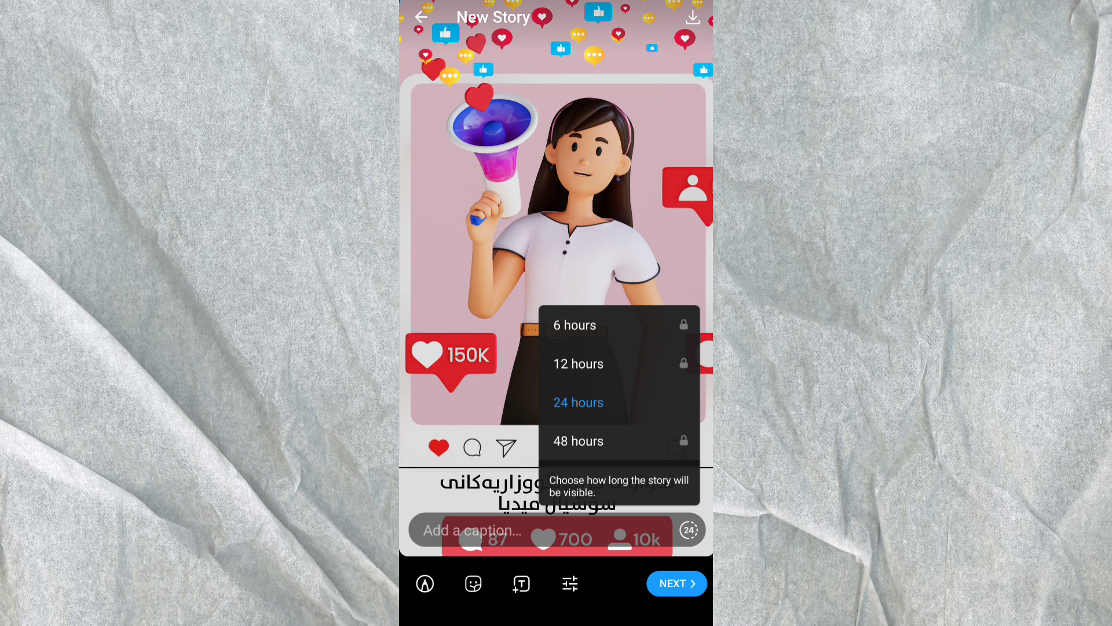
{"action": "left_click", "coordinate": [578, 402]}
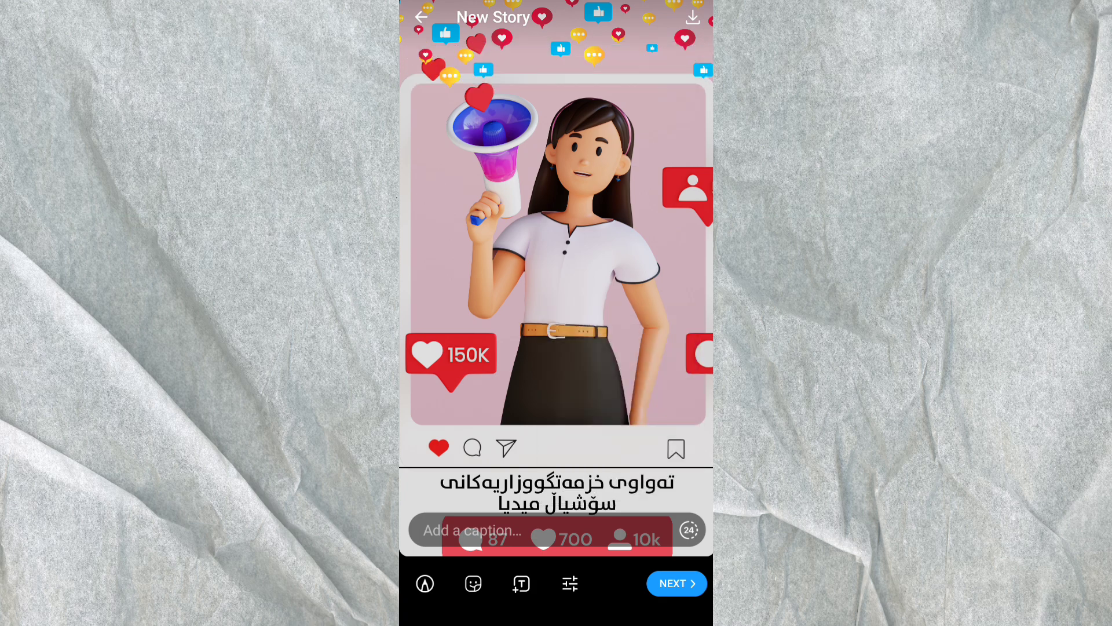
{"action": "left_click", "coordinate": [675, 582]}
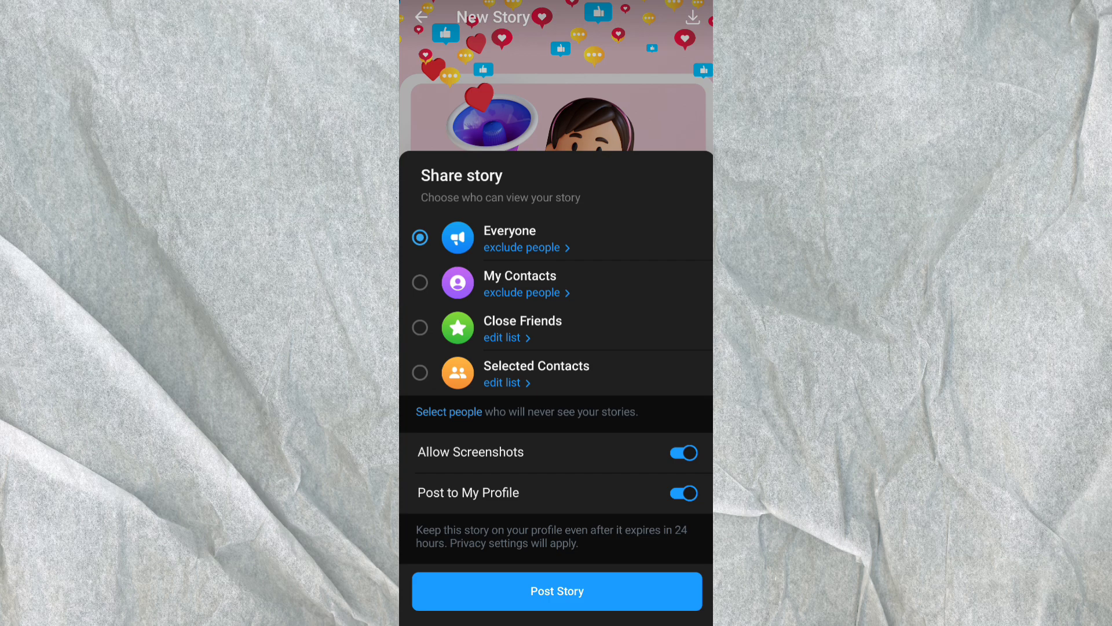
{"action": "left_click", "coordinate": [502, 337]}
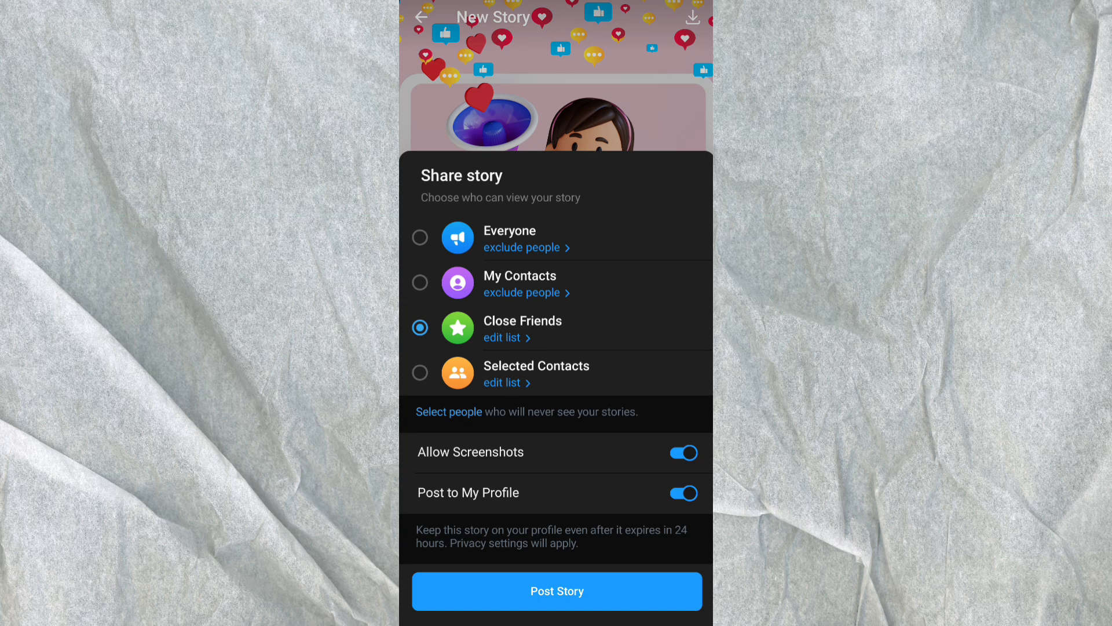
Post the megaphone story to Everyone, allowing screenshots and not saving it to the profile
{"action": "left_click", "coordinate": [420, 237]}
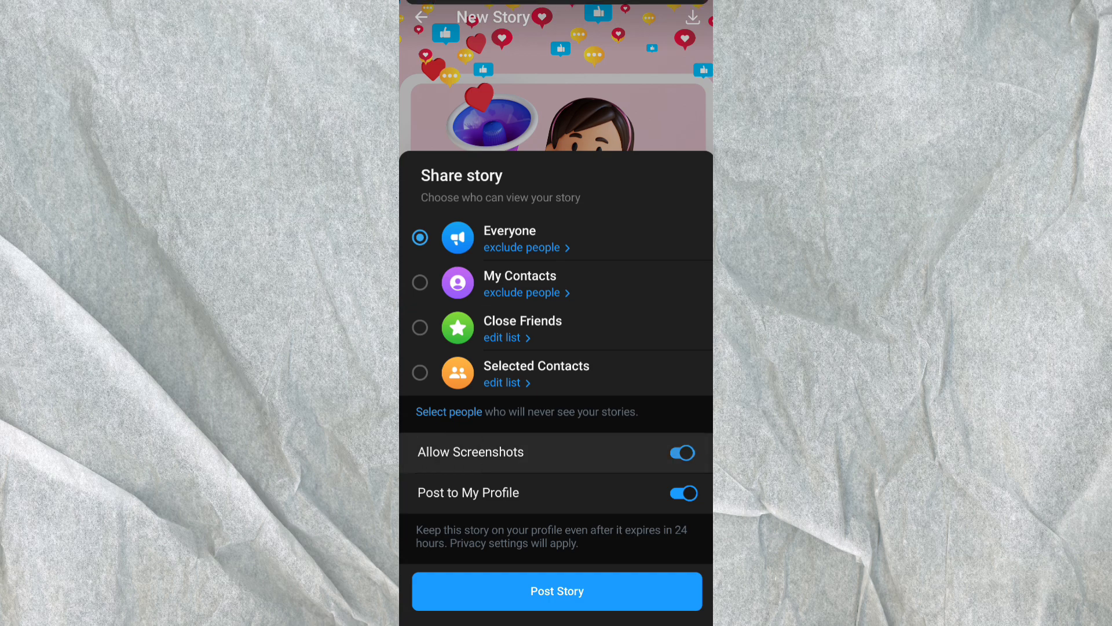
{"action": "left_click", "coordinate": [682, 452]}
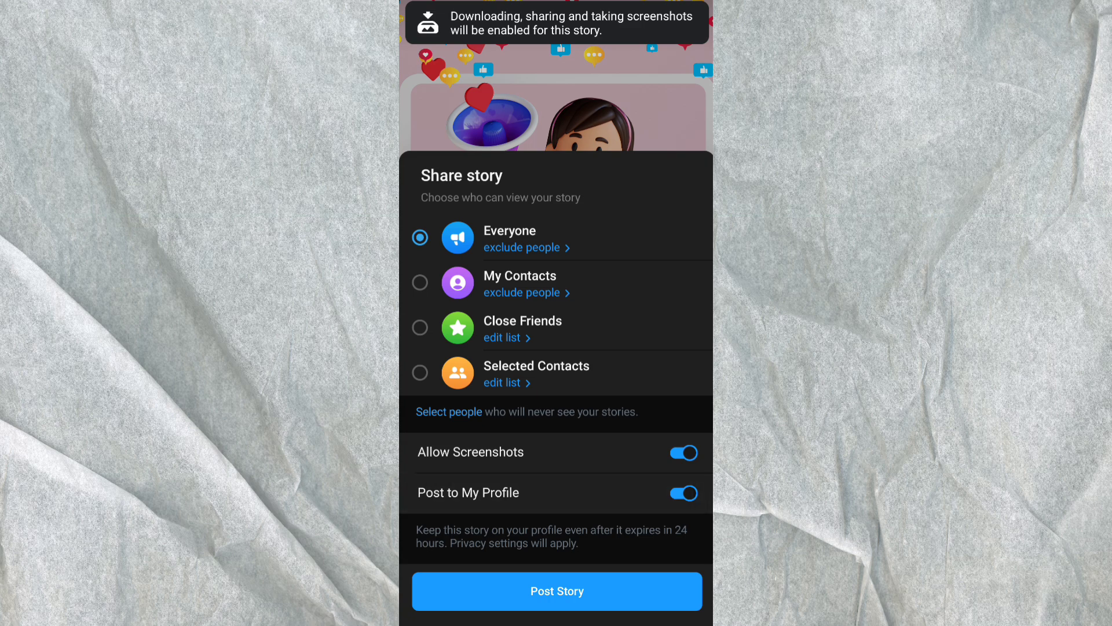
{"action": "left_click", "coordinate": [682, 492]}
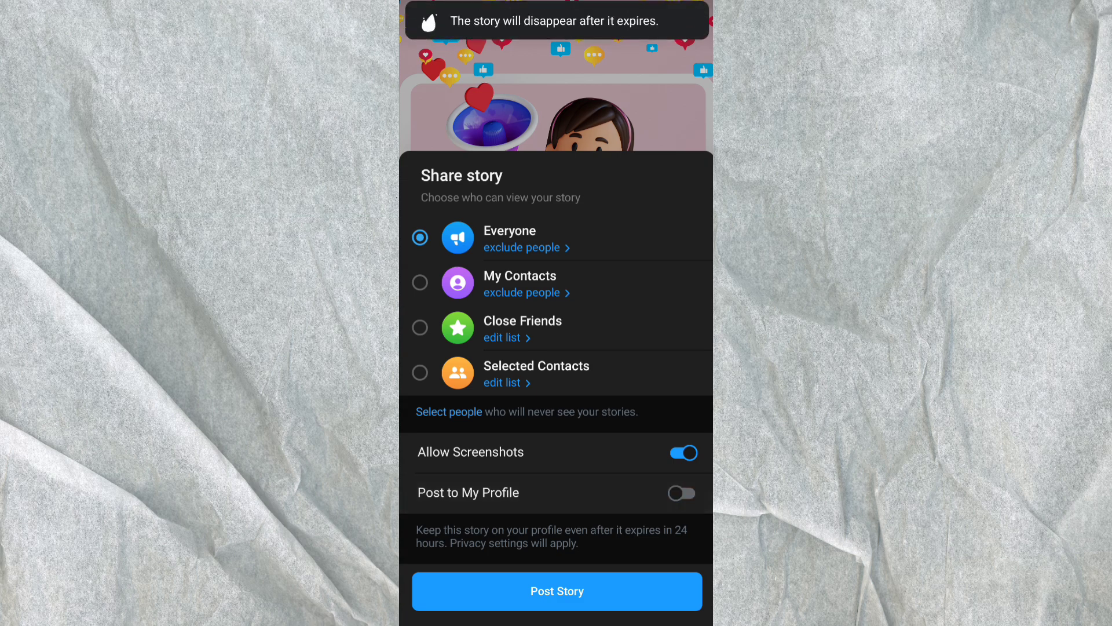
{"action": "left_click", "coordinate": [681, 493]}
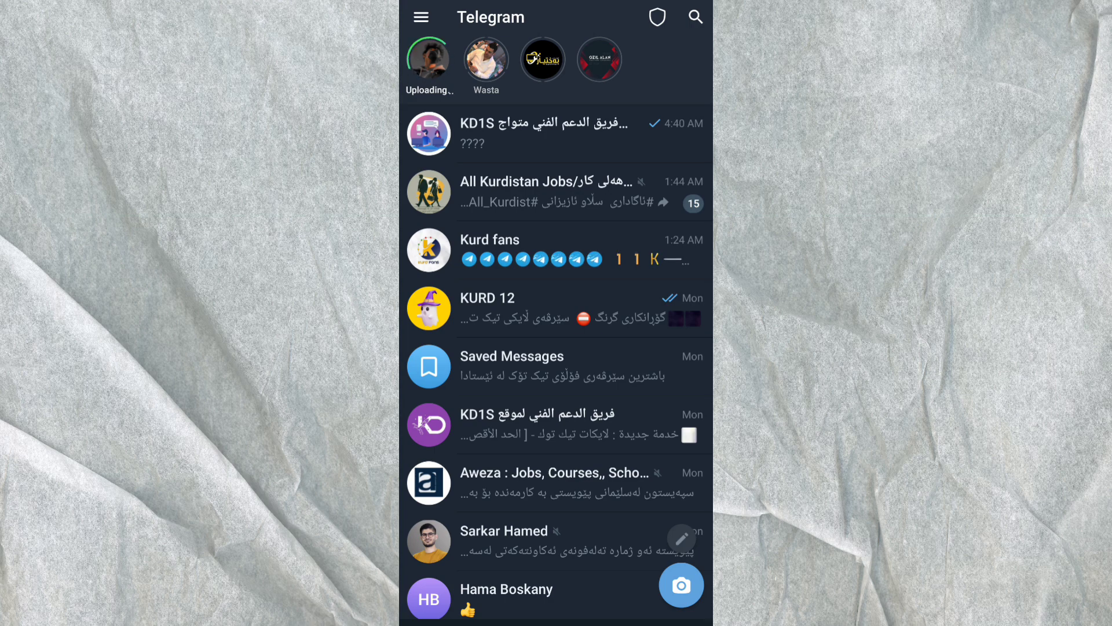
Confirm the new story appears in My Stories and the Story Archive
{"action": "left_click", "coordinate": [421, 17]}
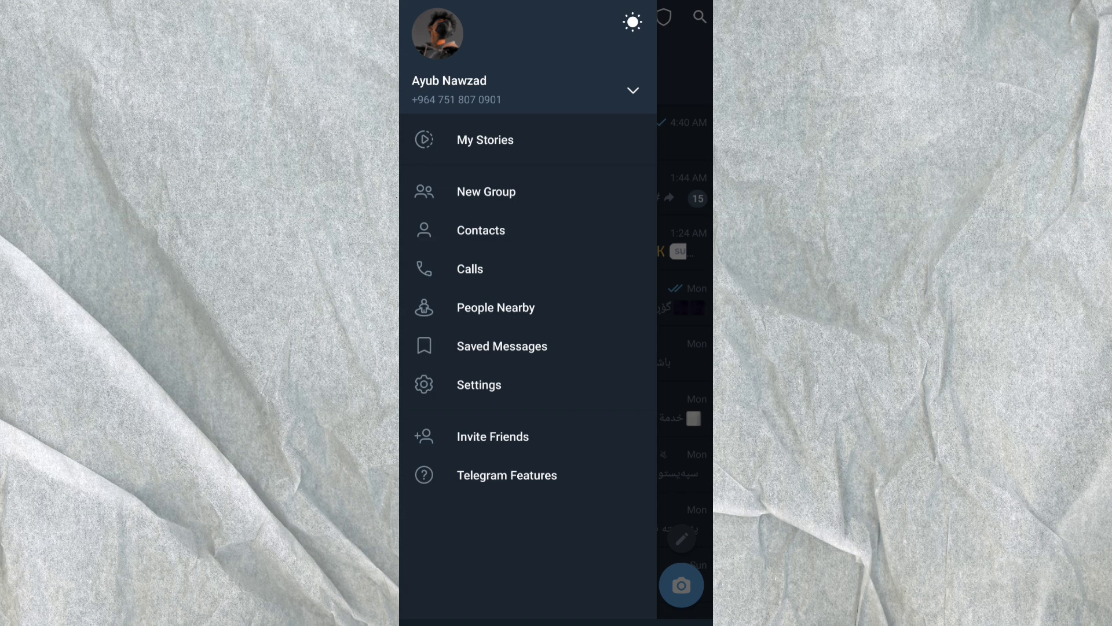
{"action": "left_click", "coordinate": [484, 140]}
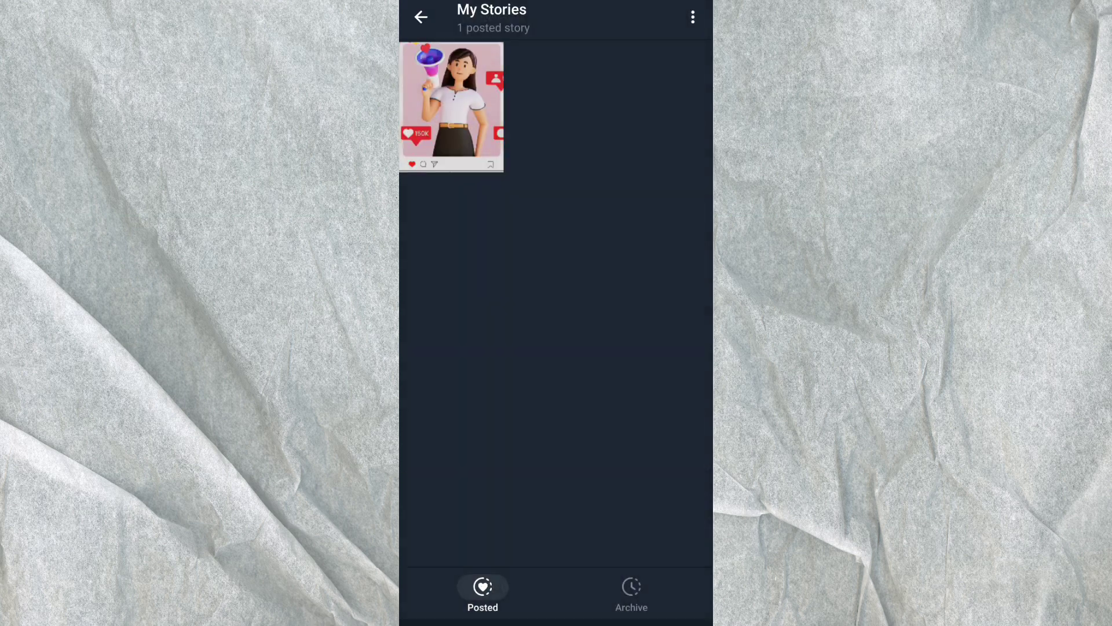
{"action": "left_click", "coordinate": [631, 591]}
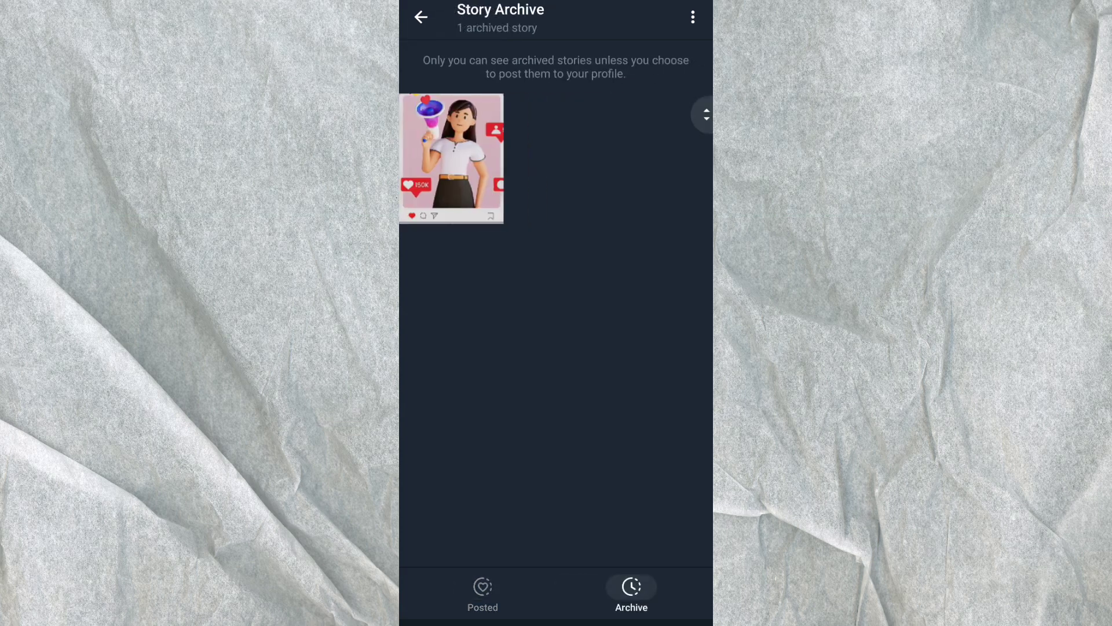
{"action": "left_click", "coordinate": [420, 16]}
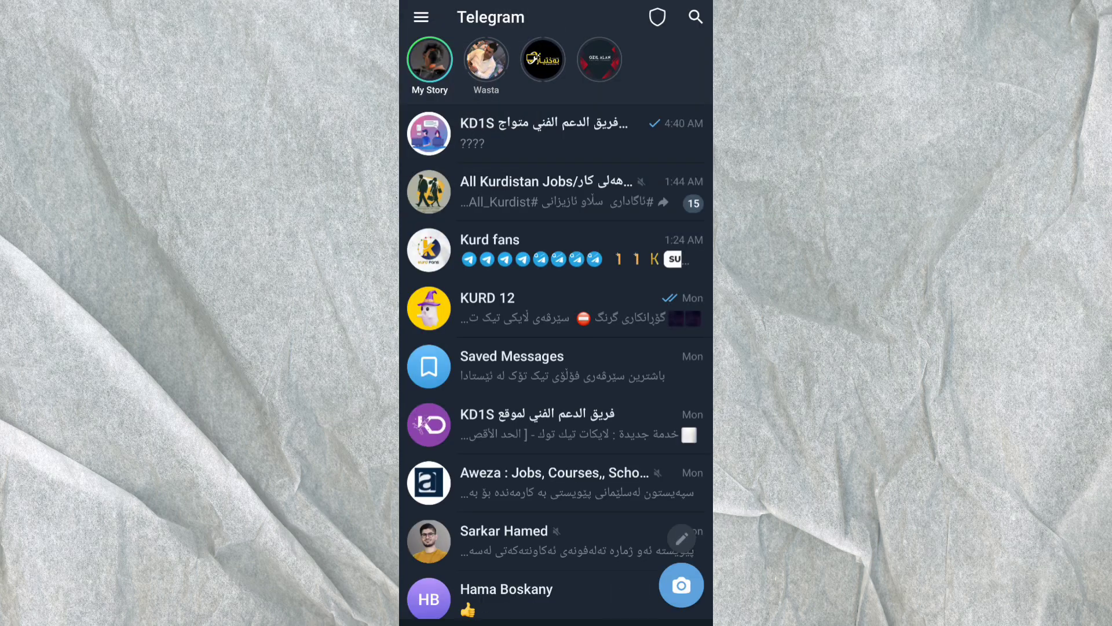
Open my posted story, confirm Who can see shows Everyone, and reopen its options menu
{"action": "left_click", "coordinate": [428, 61]}
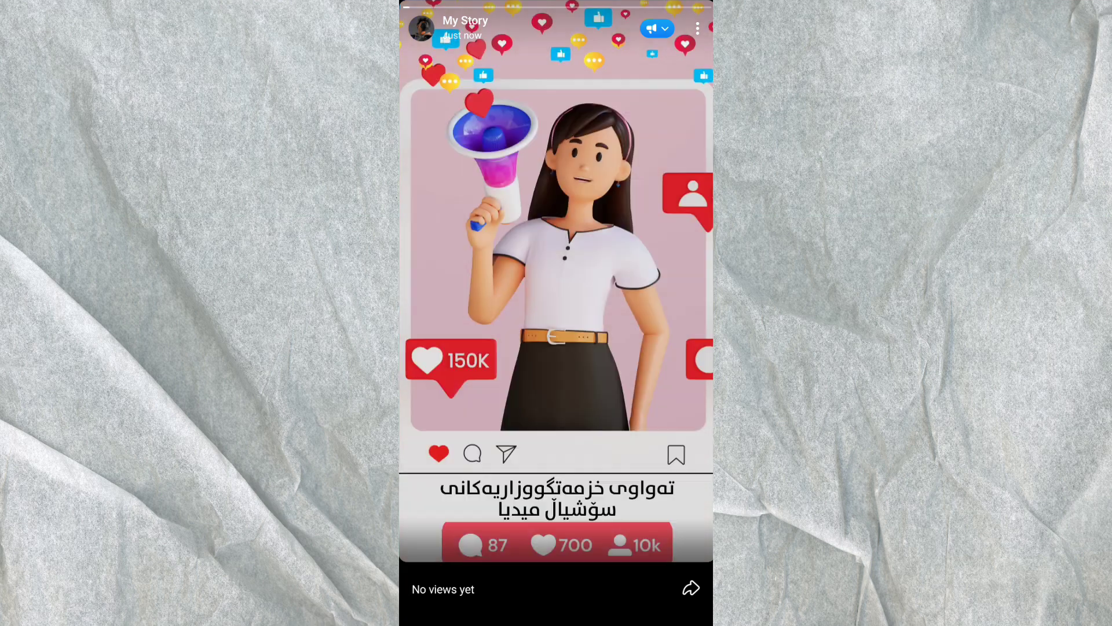
{"action": "left_click", "coordinate": [698, 28]}
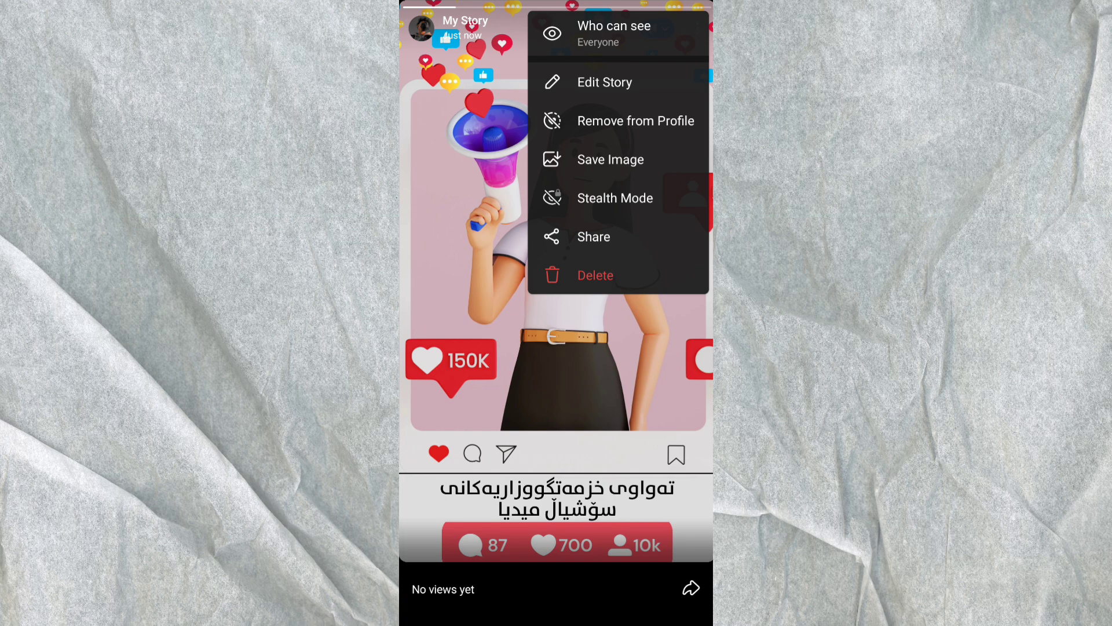
{"action": "left_click", "coordinate": [635, 120]}
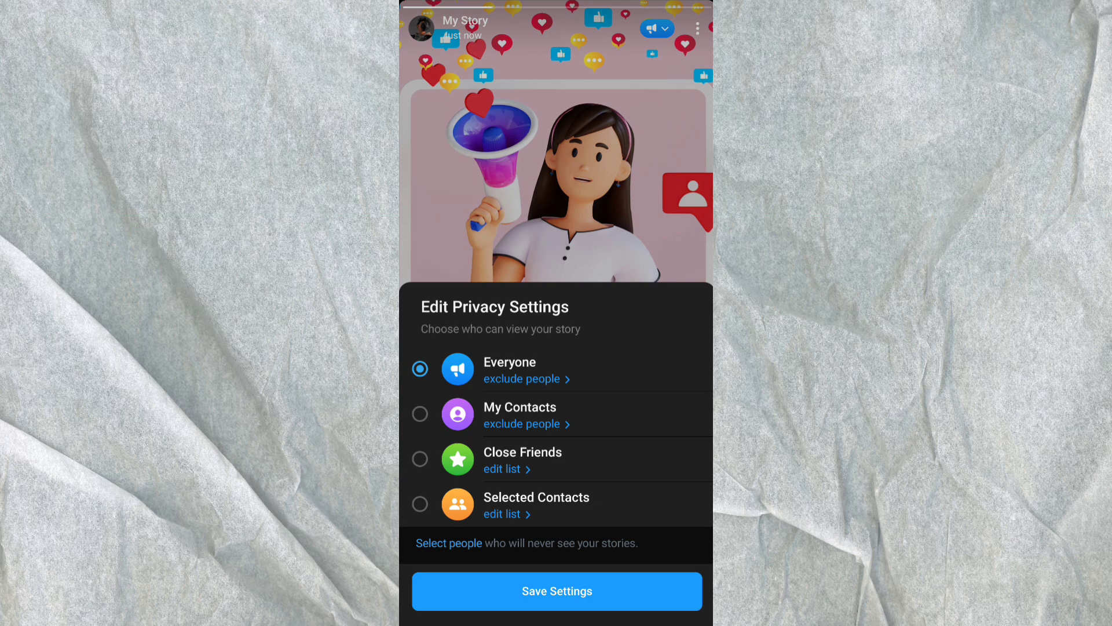
{"action": "left_click", "coordinate": [556, 591]}
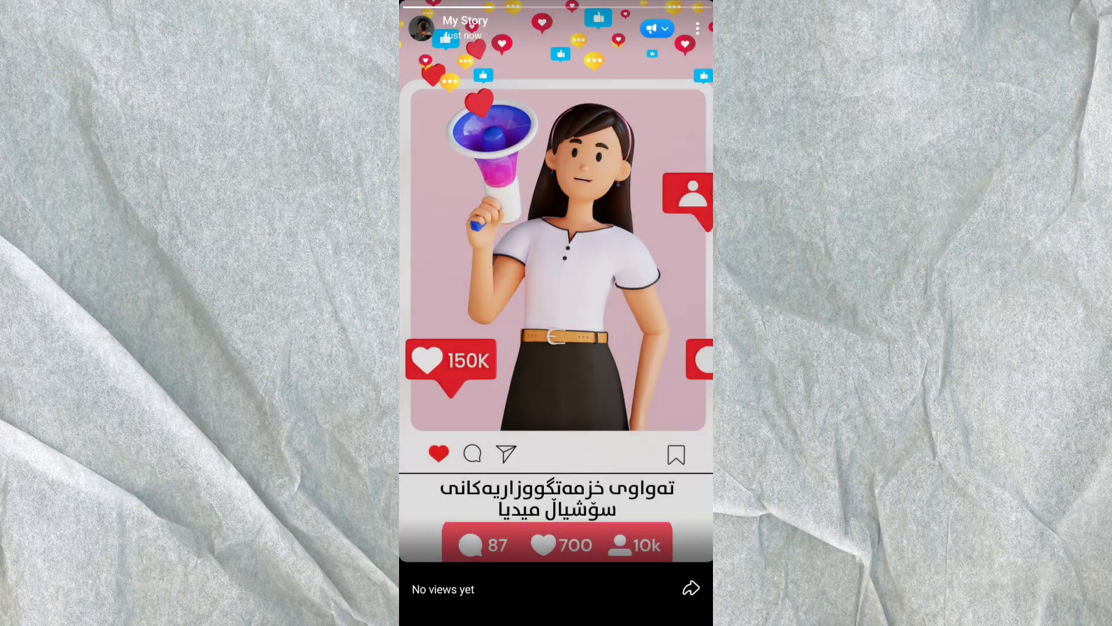
{"action": "left_click", "coordinate": [698, 29]}
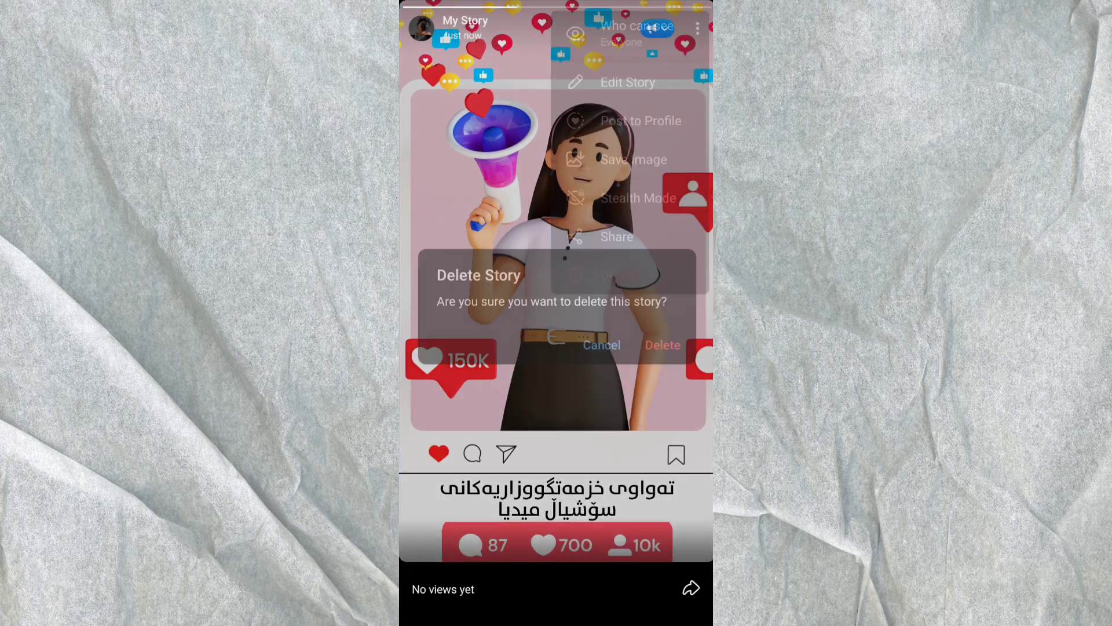